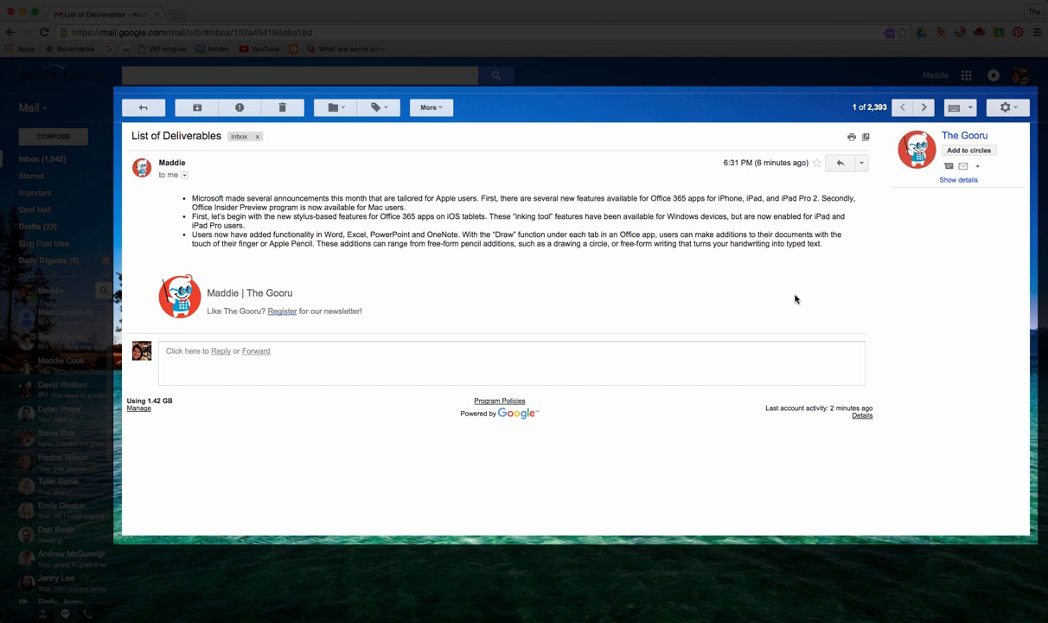
mouse_move(785, 296)
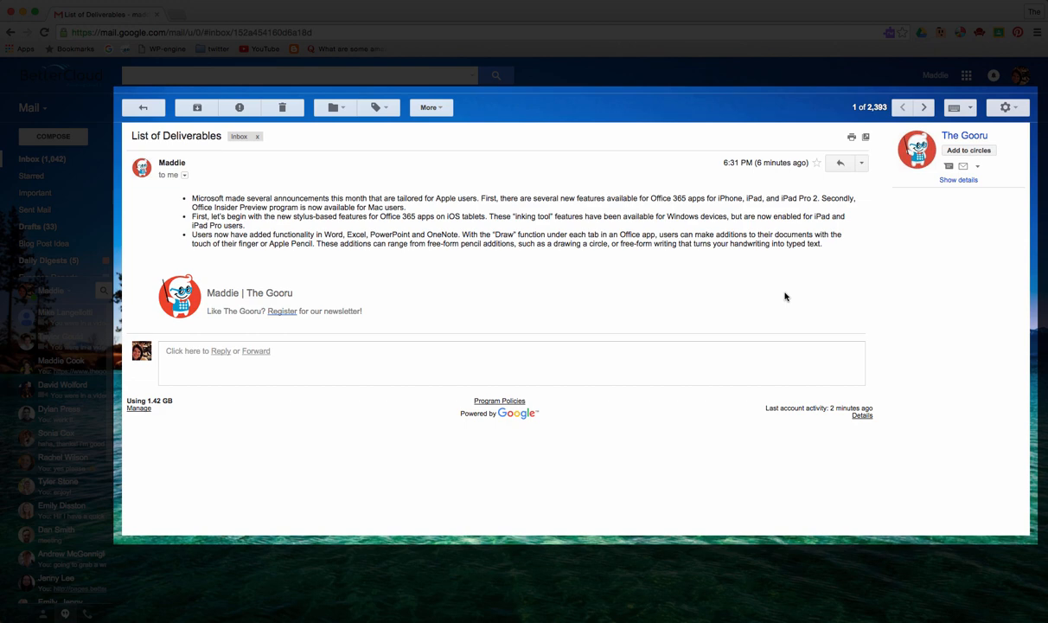
mouse_move(790, 300)
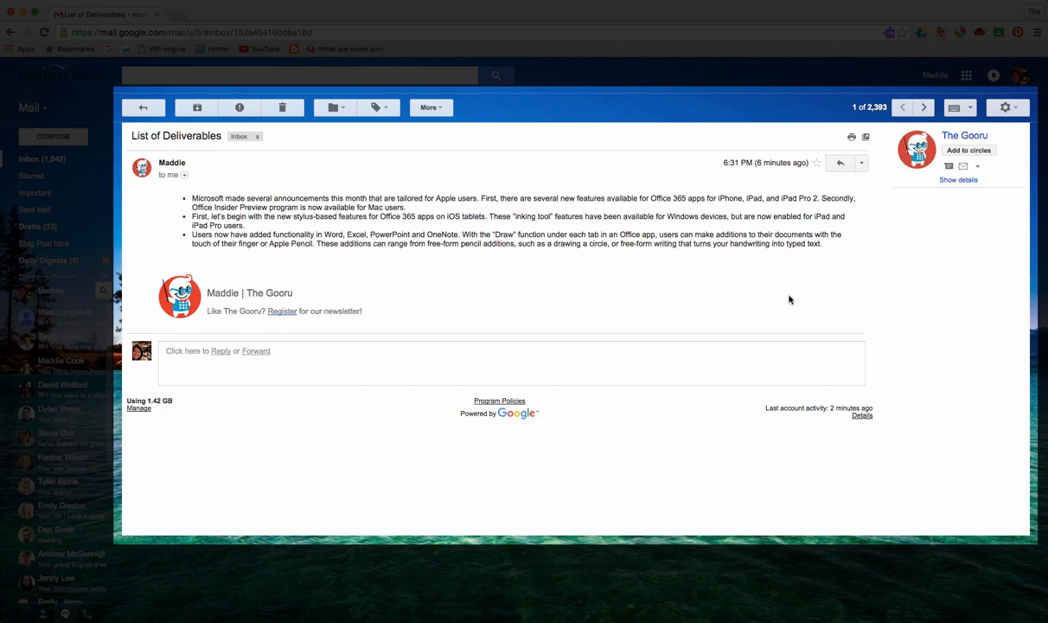
mouse_move(865, 249)
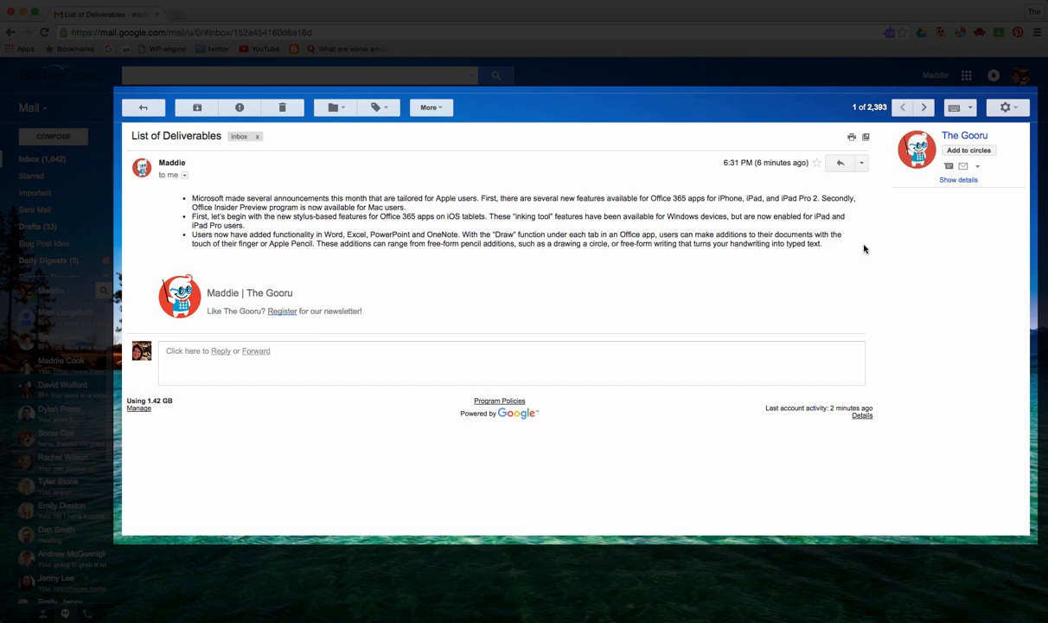
Open the print view of the 'List of Deliverables' email from the Reply menu.
left_click(863, 162)
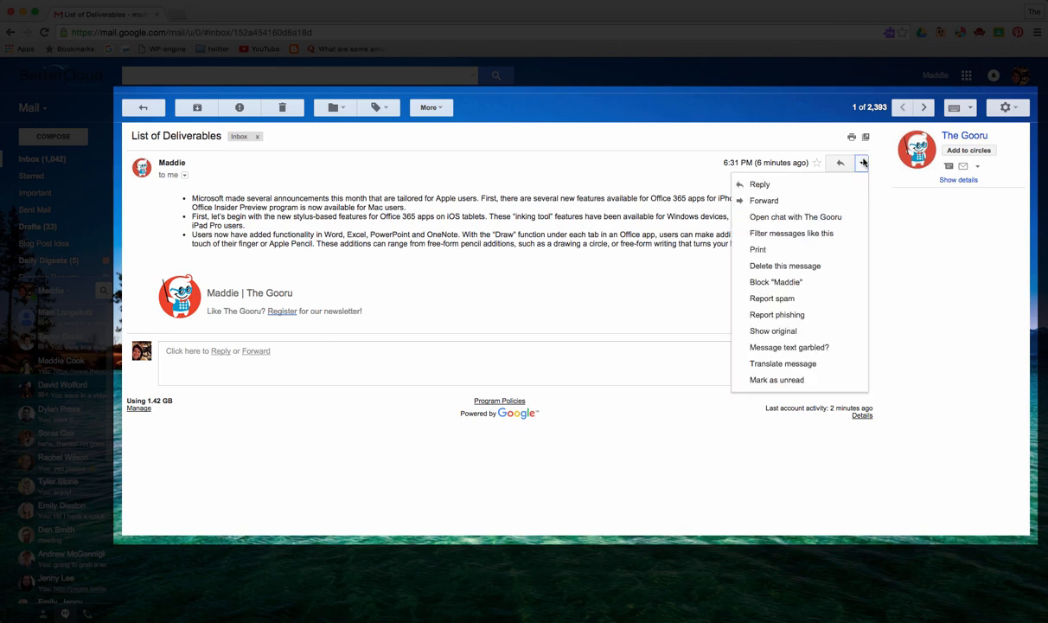
mouse_move(781, 254)
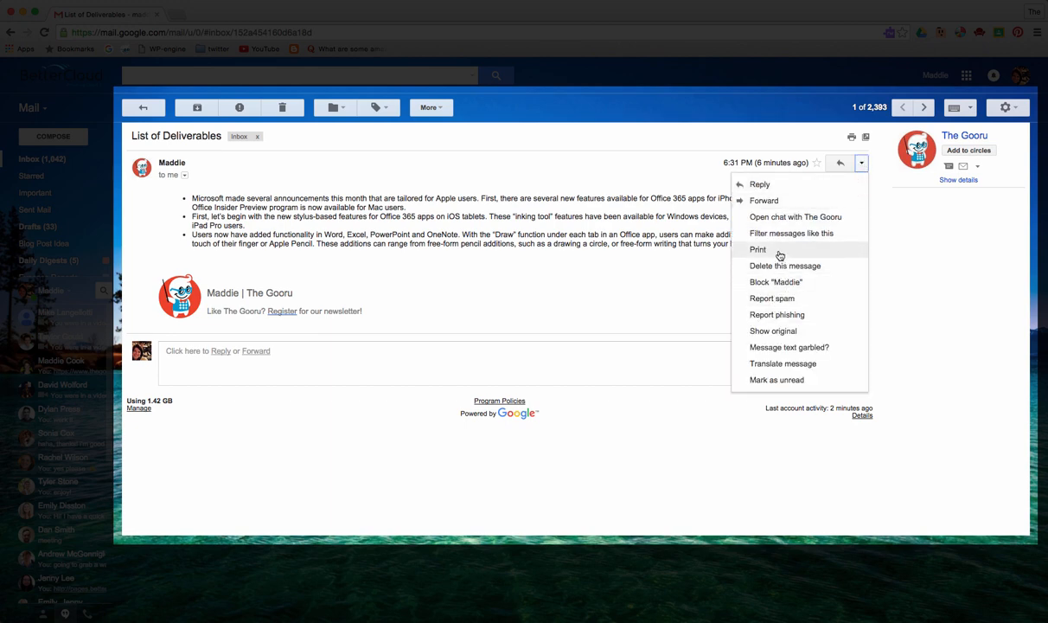
left_click(757, 249)
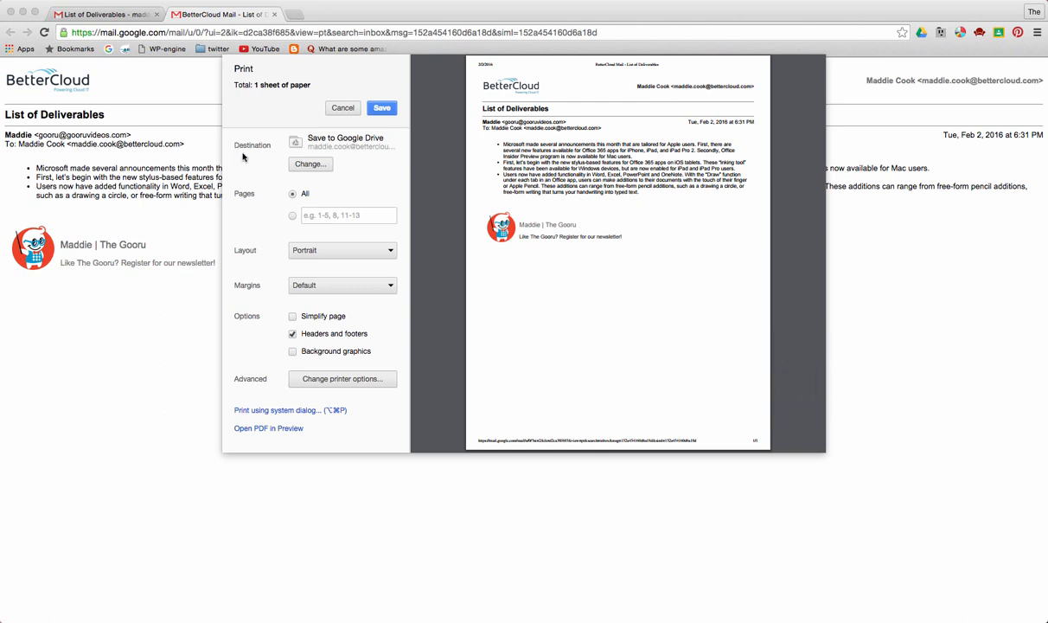
mouse_move(288, 161)
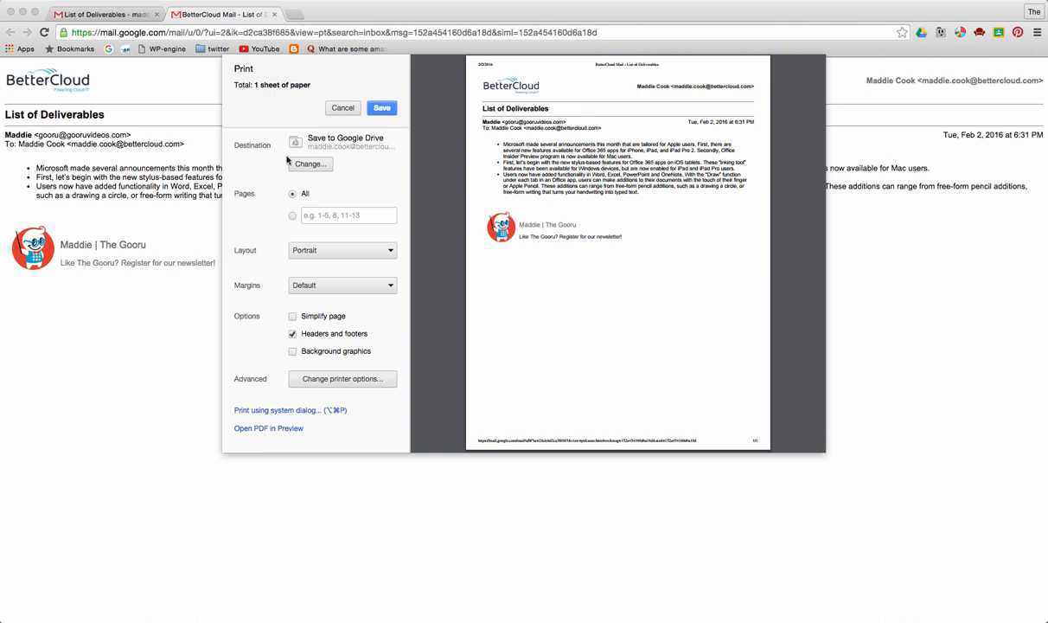
Change the print destination to Save to Google Drive.
left_click(309, 163)
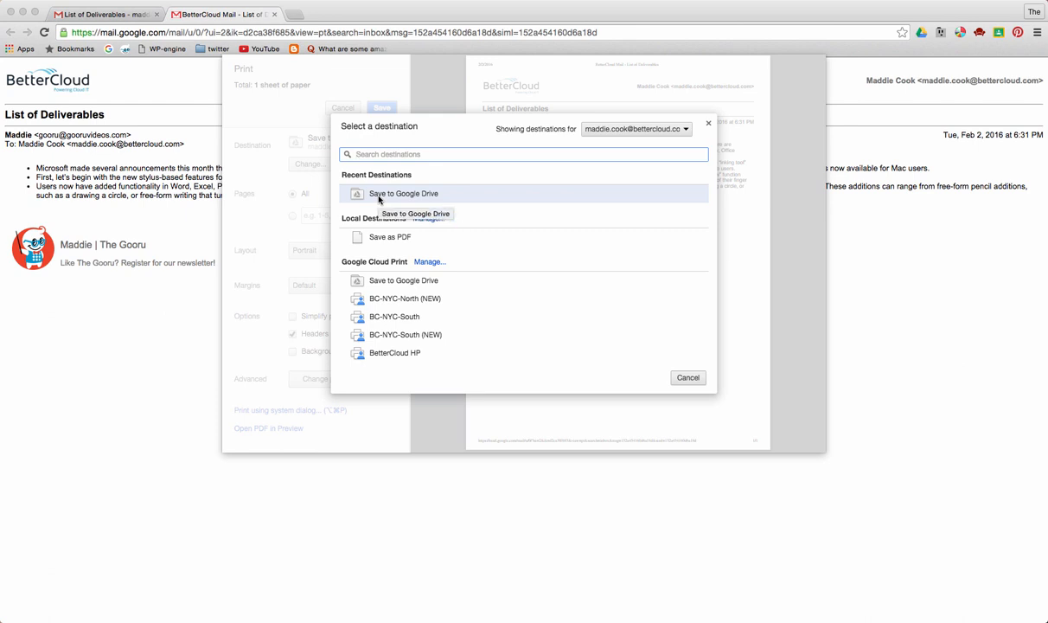
left_click(400, 193)
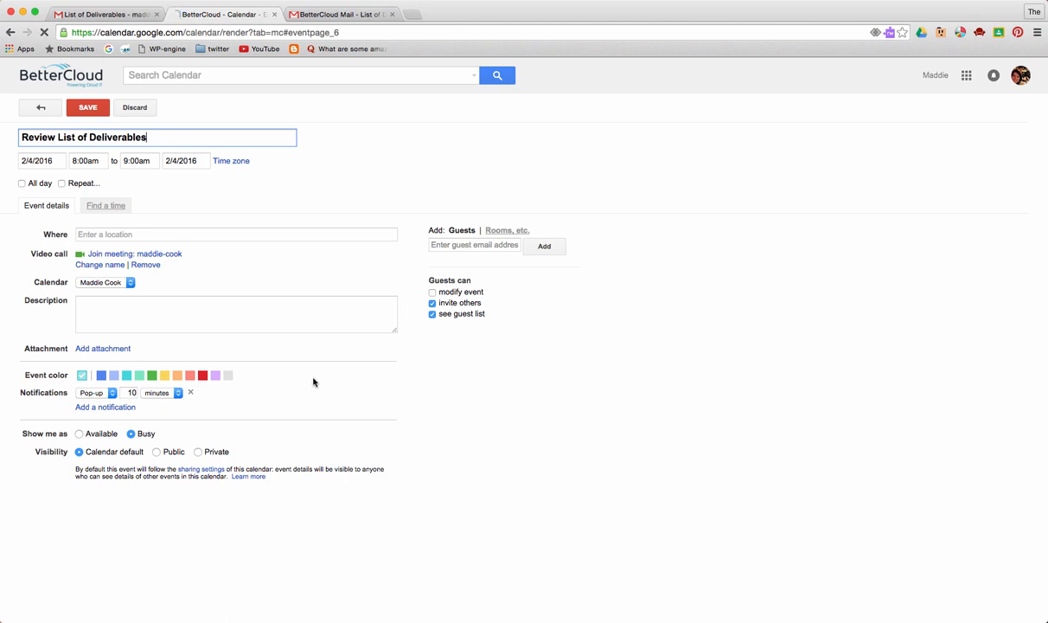
mouse_move(121, 351)
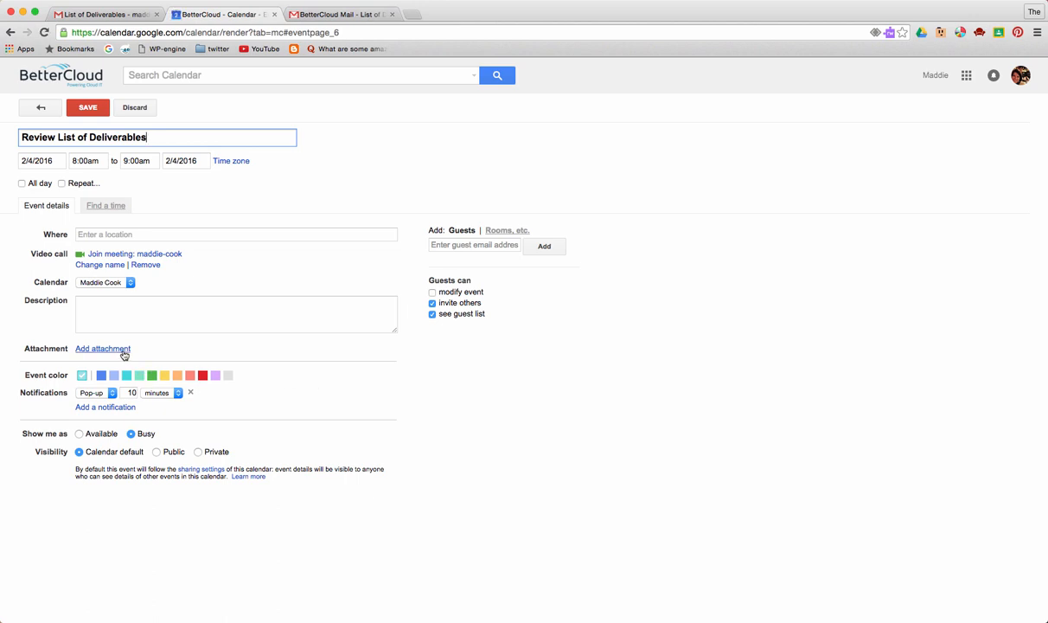
Select the newest 'BetterCloud Mail - List of Deliverables.pdf' from Google Drive as an attachment.
left_click(102, 348)
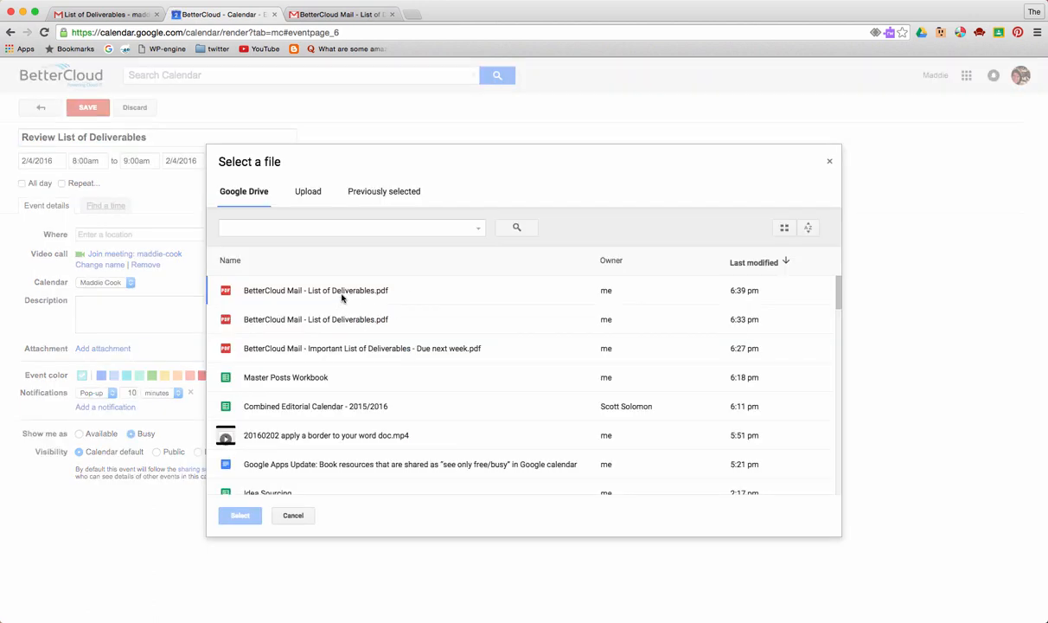
left_click(342, 289)
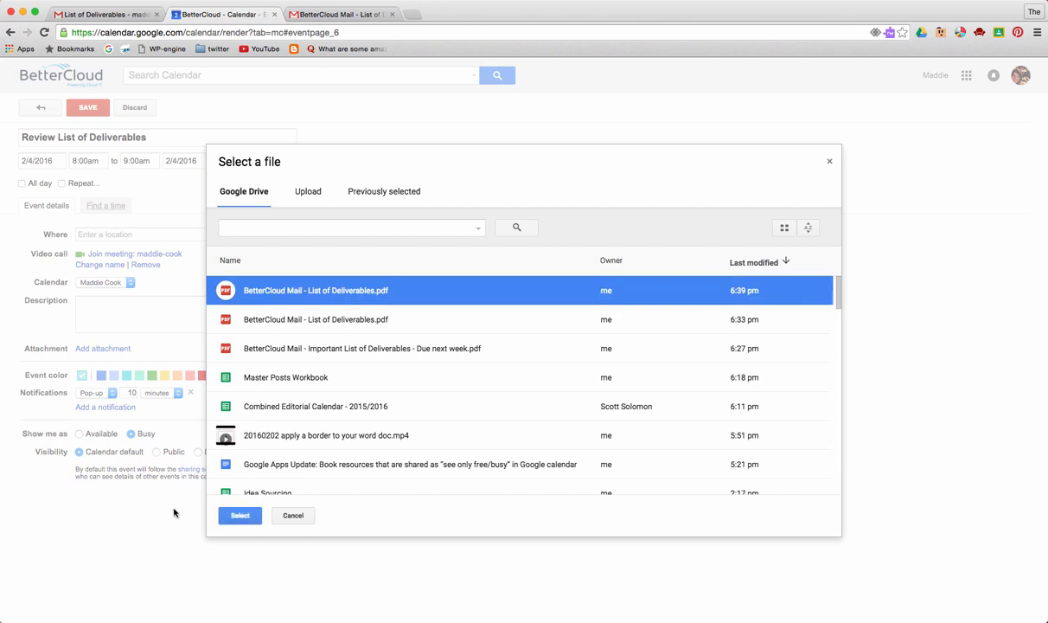